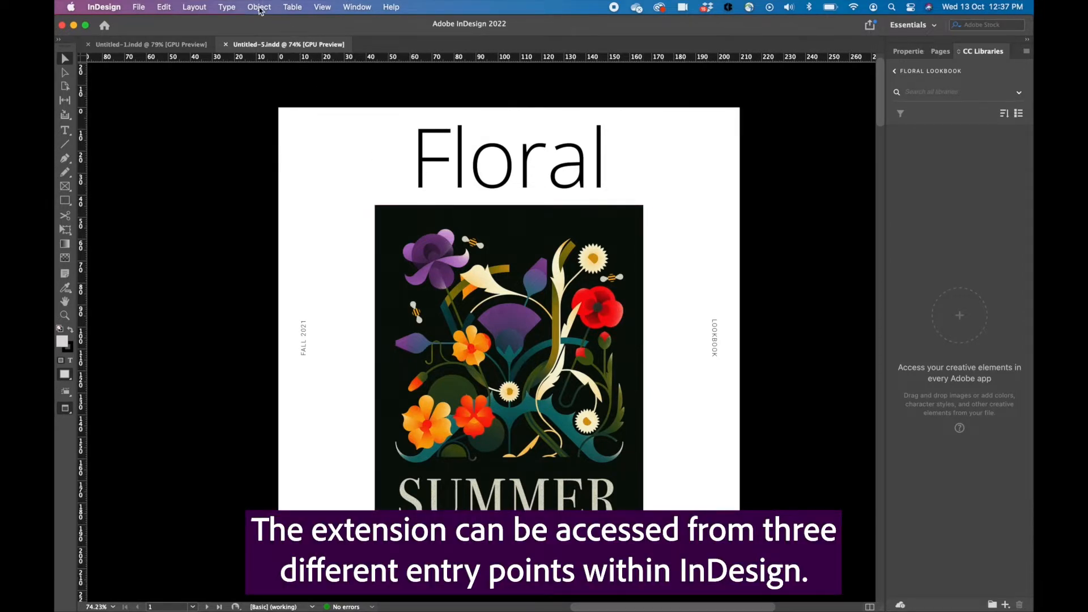
Extract a Deep-mood colour theme from the flower image and save it to Floral Lookbook
left_click(259, 7)
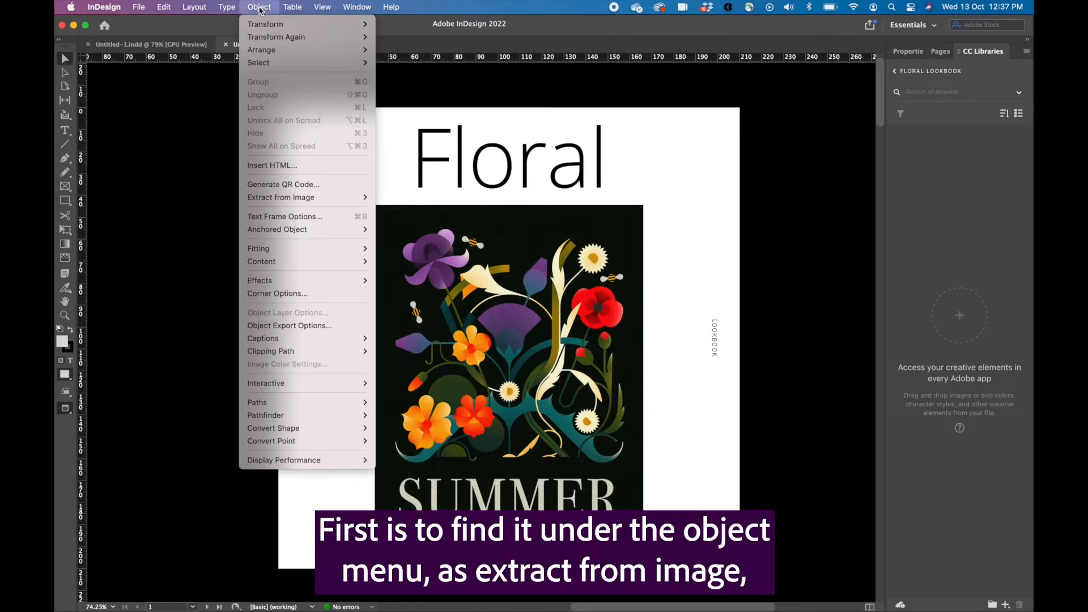
mouse_move(308, 197)
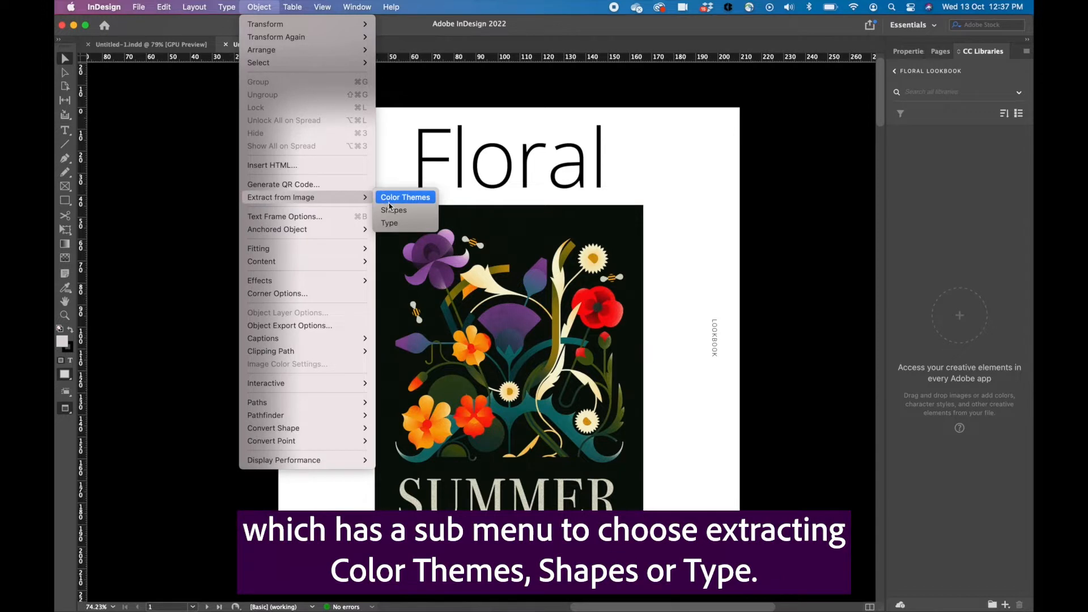
mouse_move(391, 224)
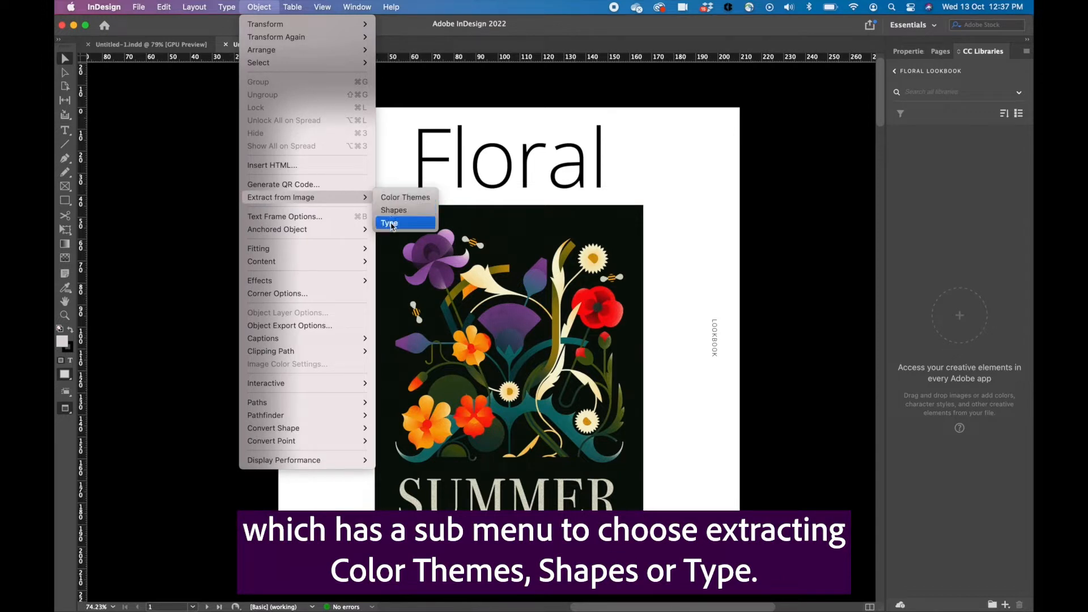
mouse_move(461, 282)
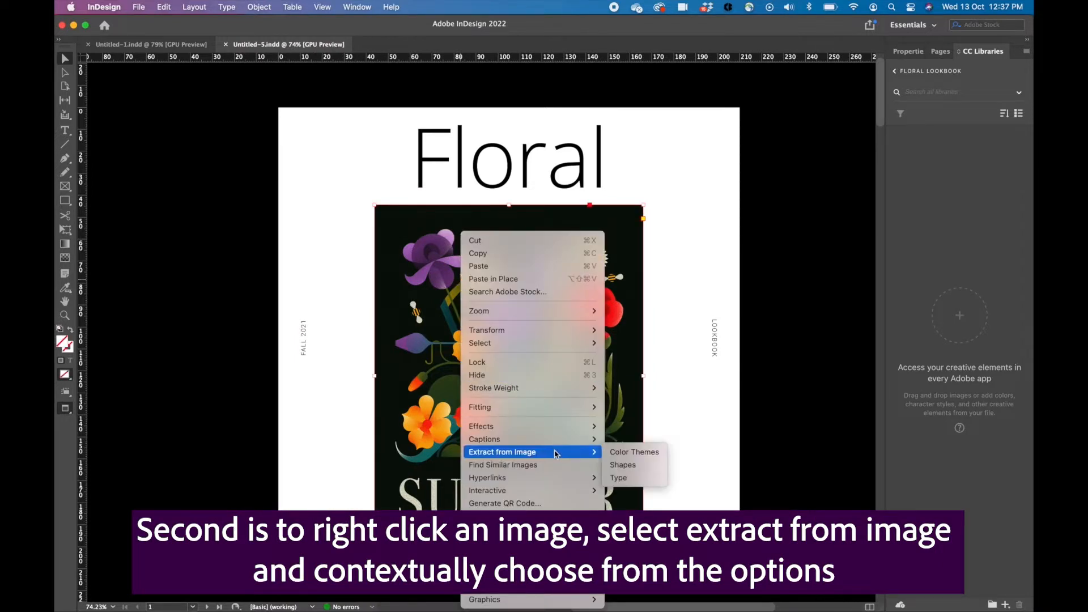
mouse_move(629, 465)
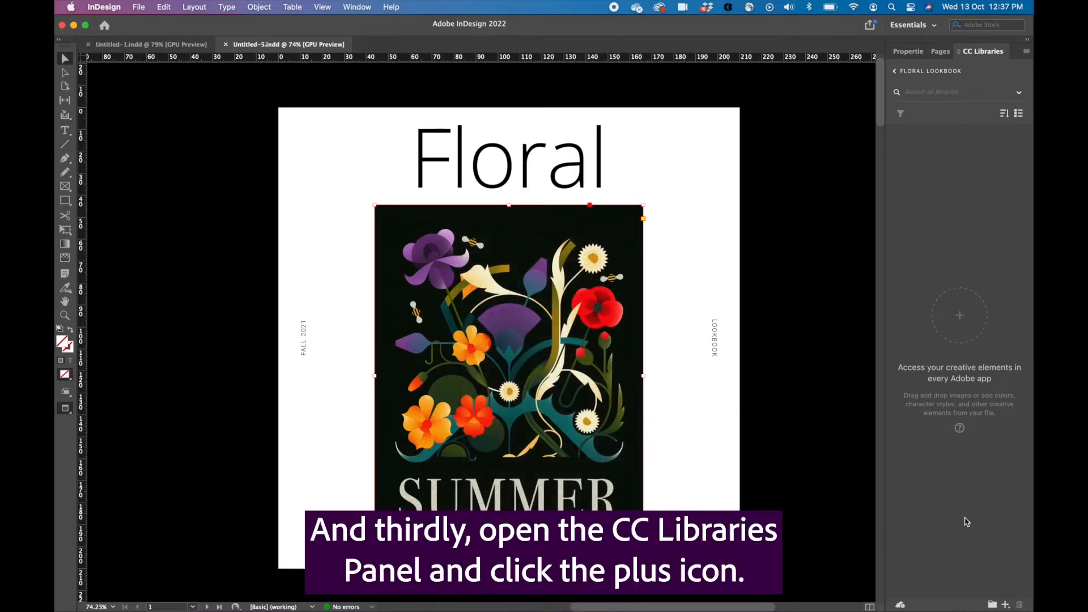
left_click(1009, 604)
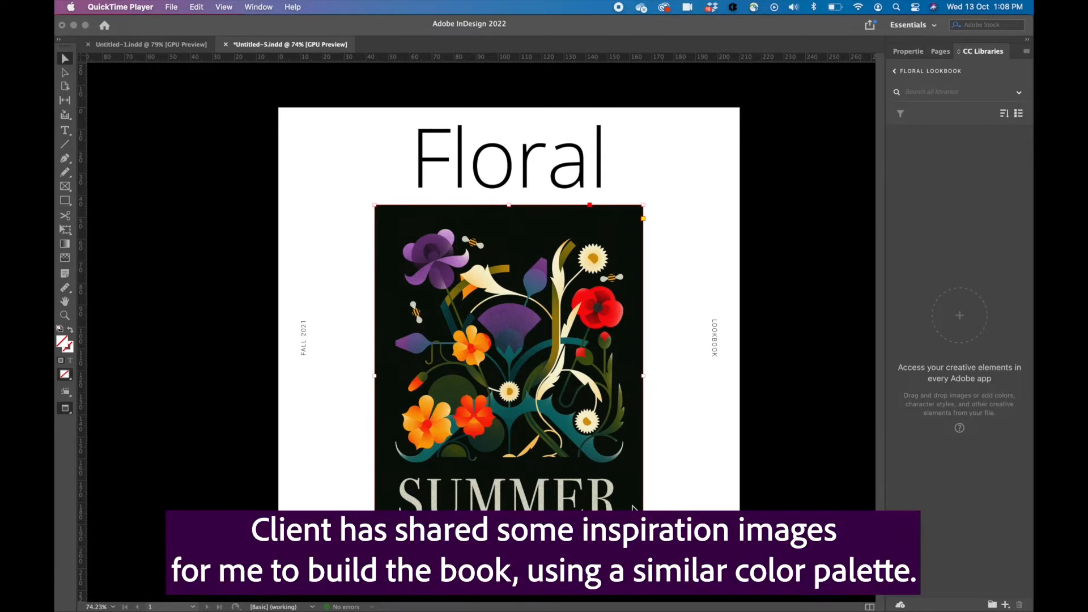
mouse_move(476, 411)
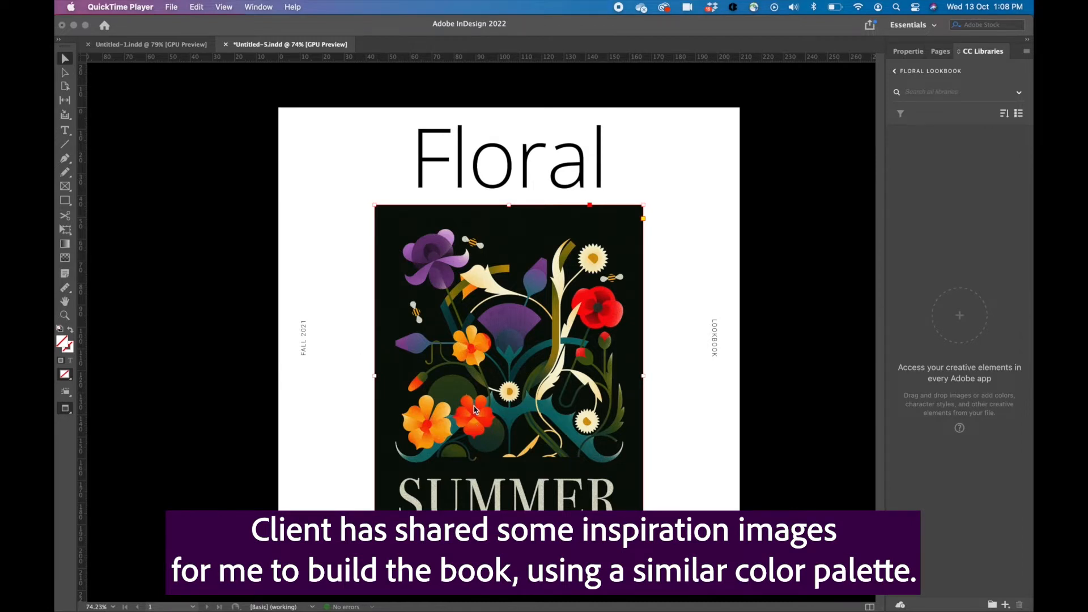
mouse_move(414, 347)
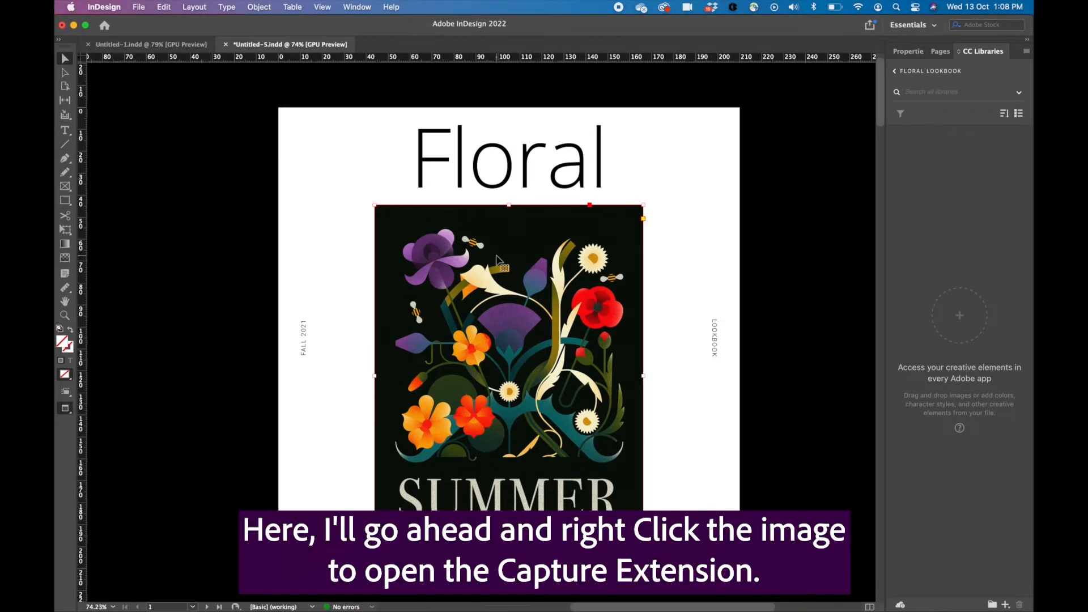
right_click(498, 281)
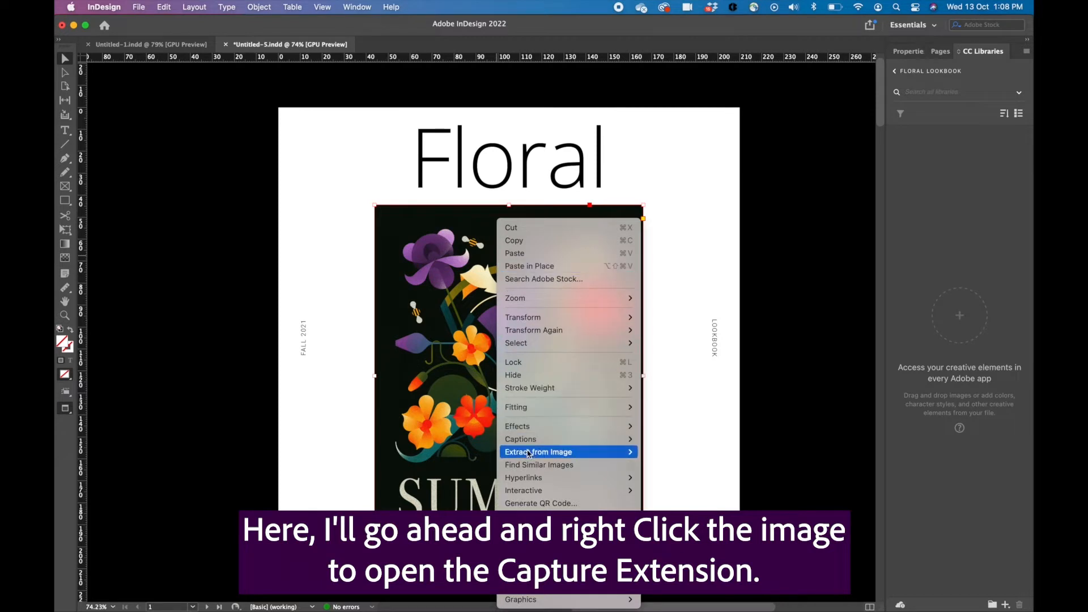
left_click(538, 452)
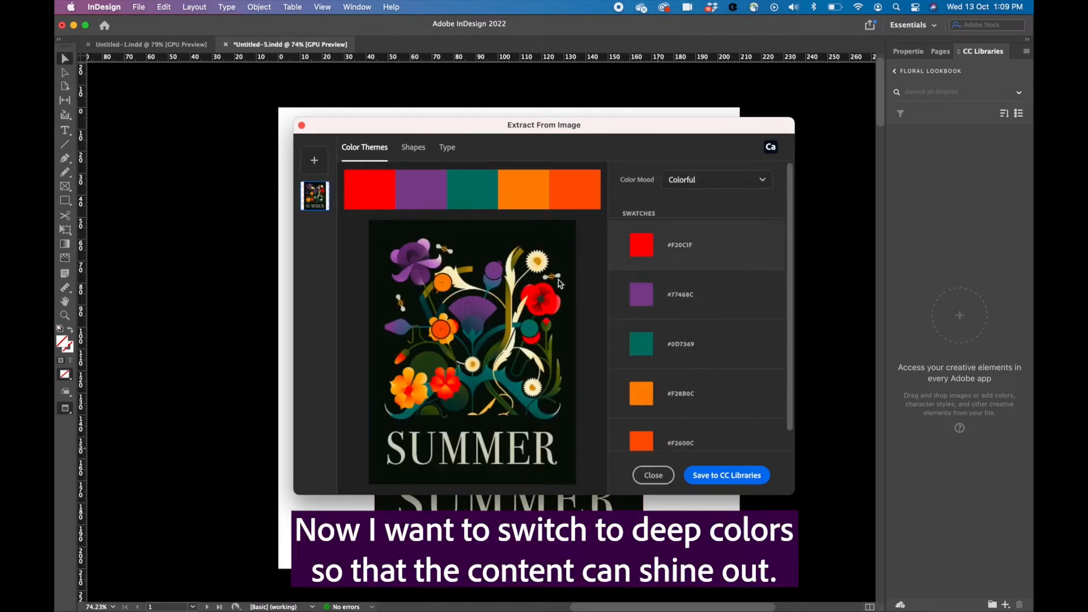
left_click(717, 180)
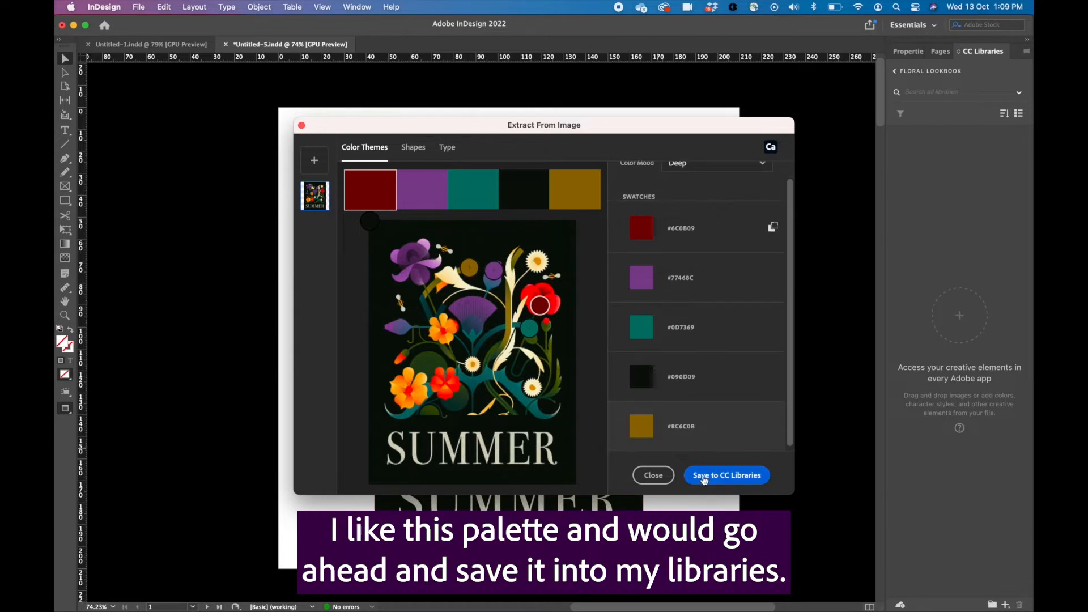
left_click(727, 475)
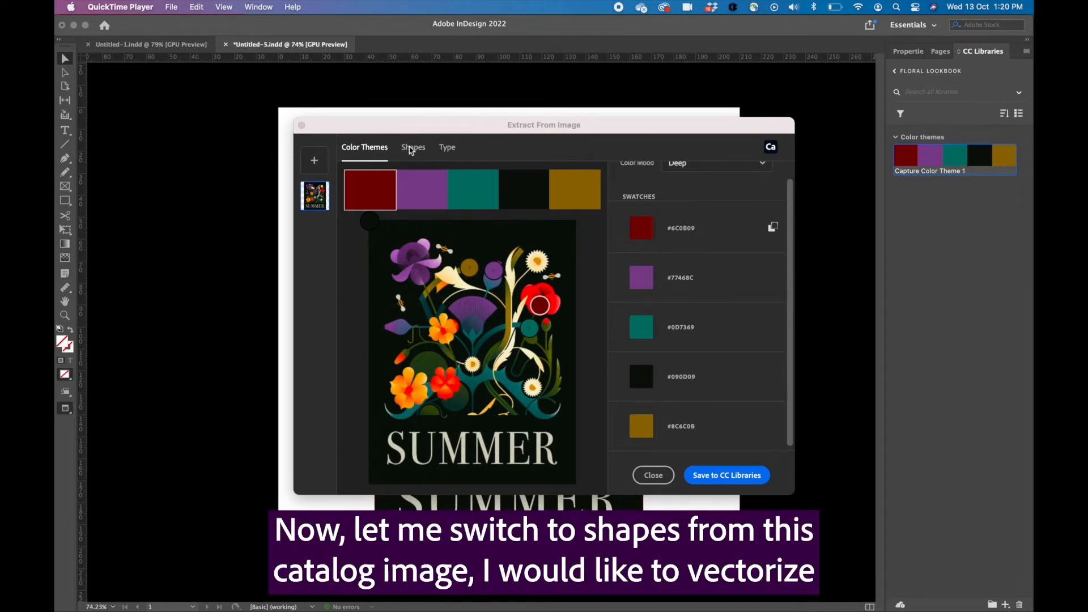
Extract the floral shape inverted and smoothed at detail 89, and save it as a library graphic
left_click(413, 148)
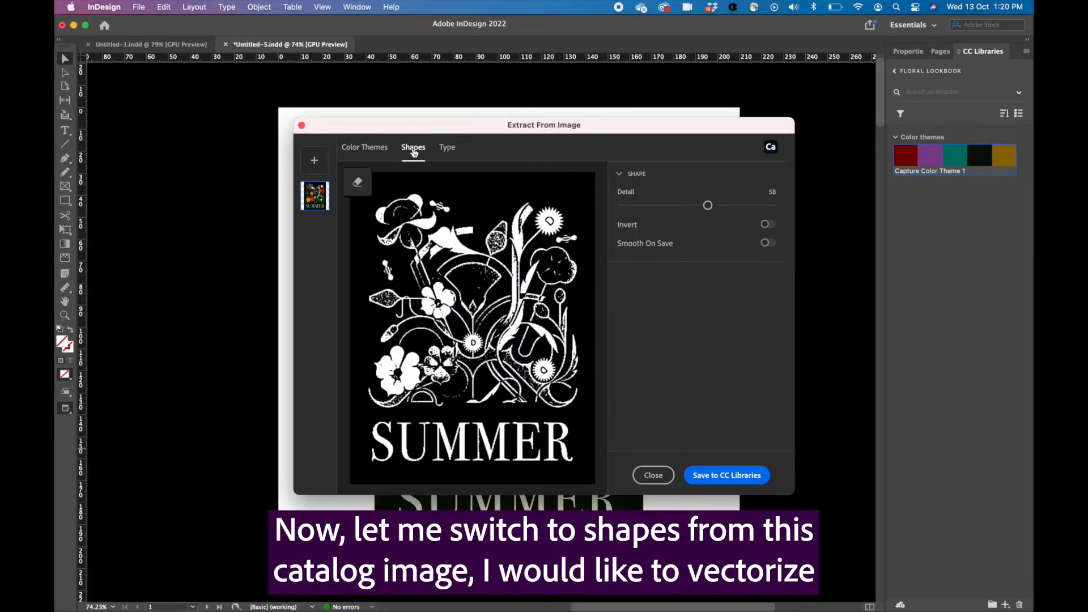
mouse_move(620, 281)
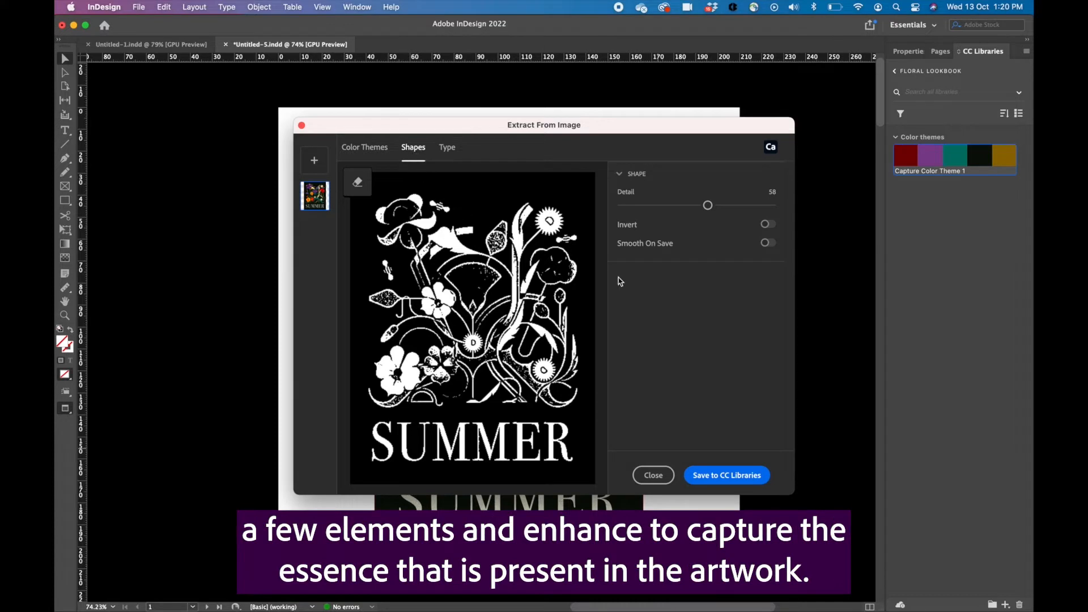
mouse_move(708, 205)
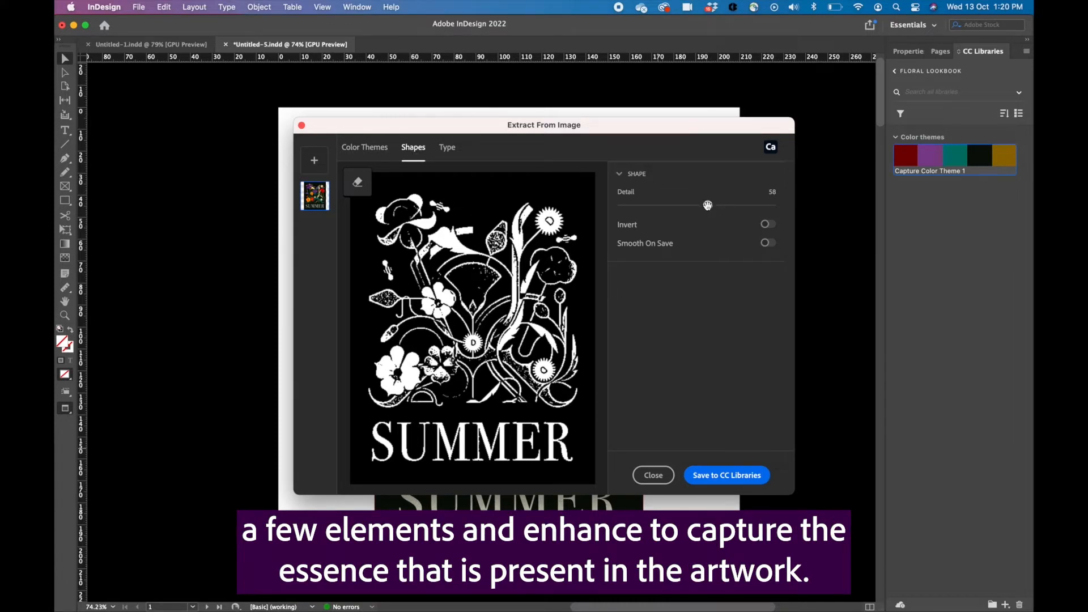
left_click_drag(708, 206, 707, 205)
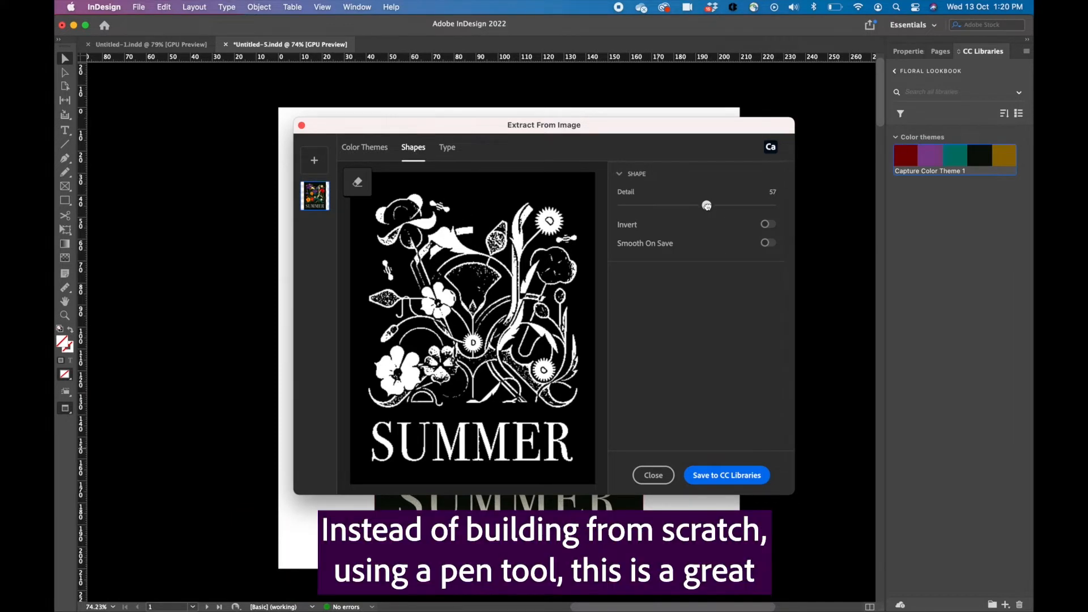
left_click_drag(707, 205, 720, 205)
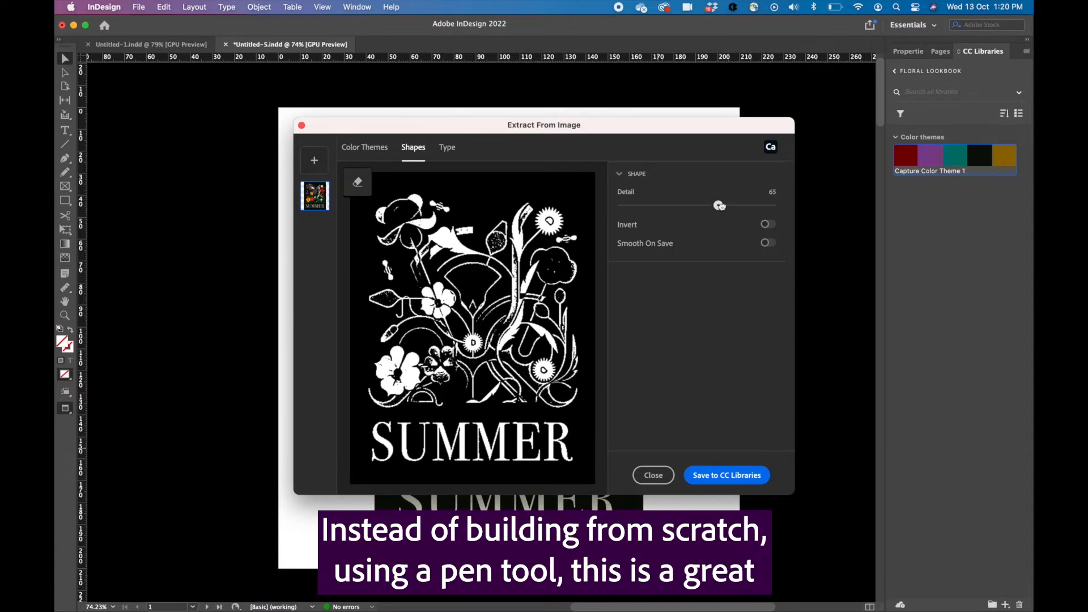
left_click_drag(720, 205, 652, 206)
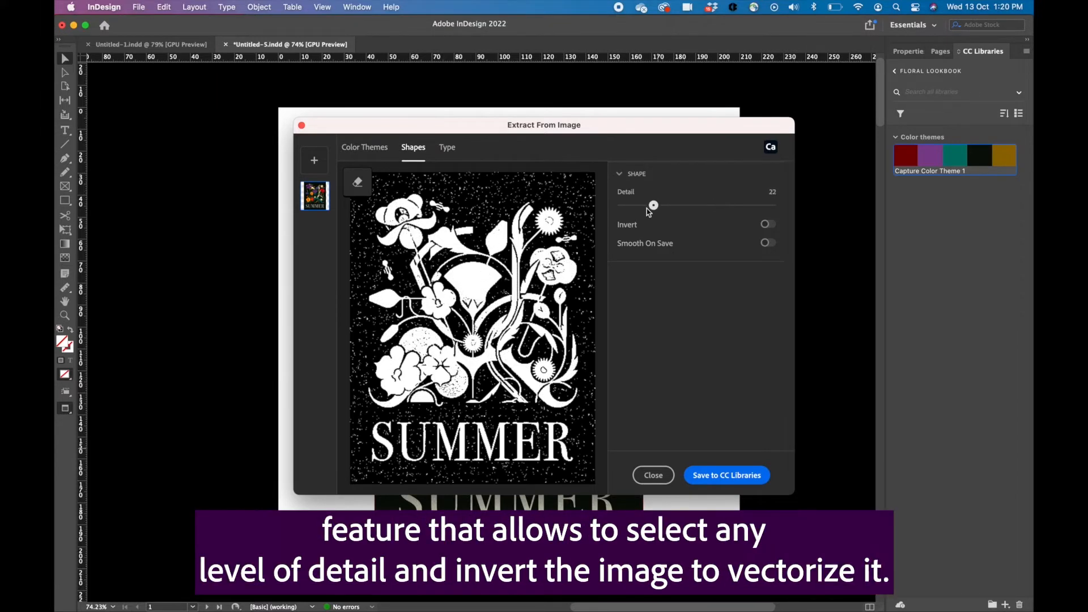
left_click_drag(652, 204, 641, 205)
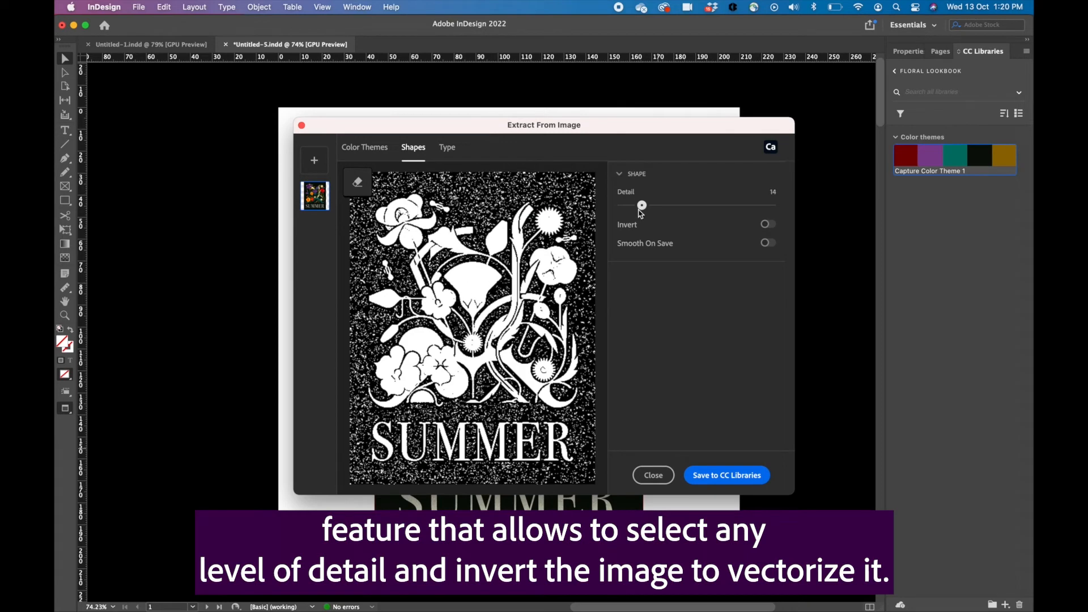
left_click(768, 224)
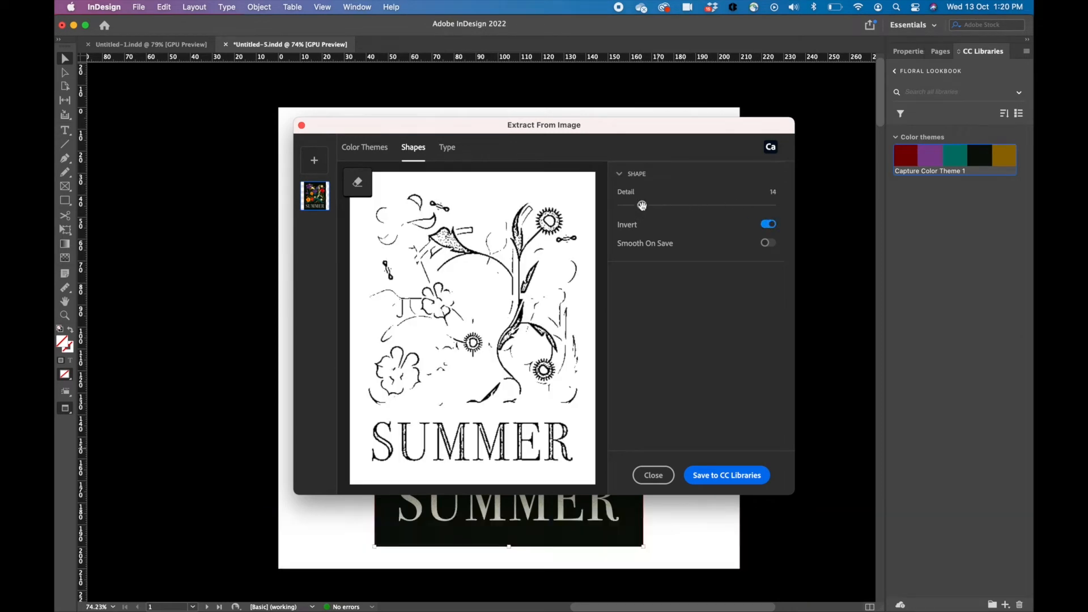
left_click_drag(641, 204, 757, 205)
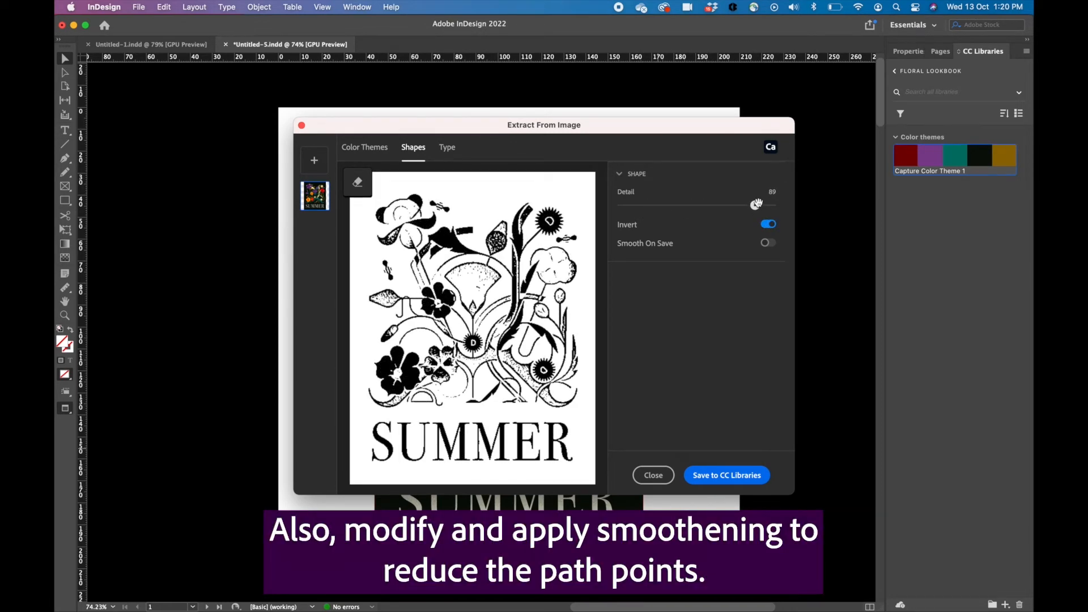
left_click(768, 243)
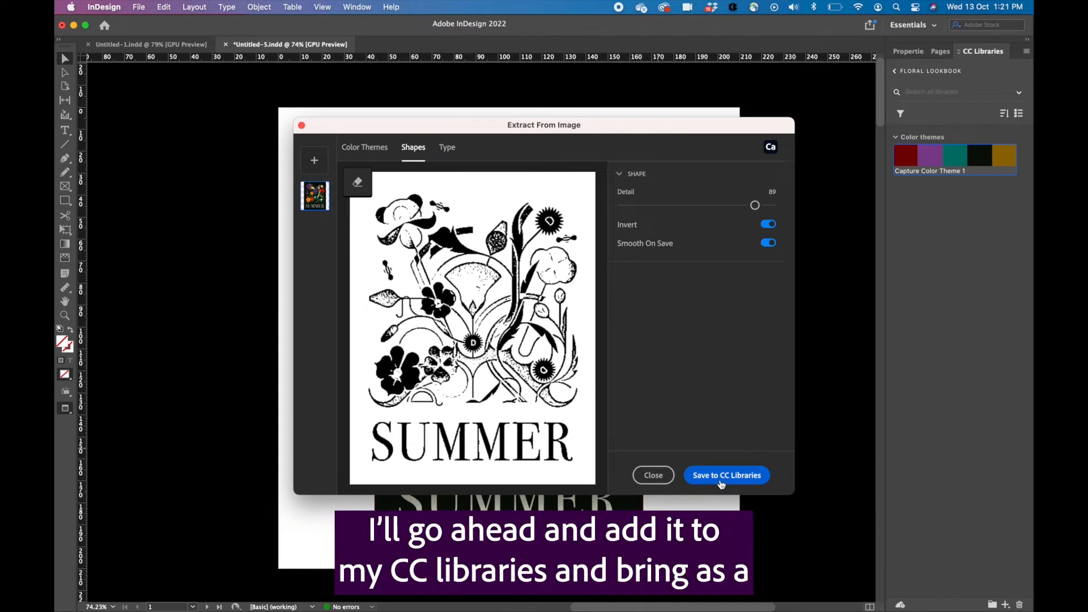
left_click(726, 475)
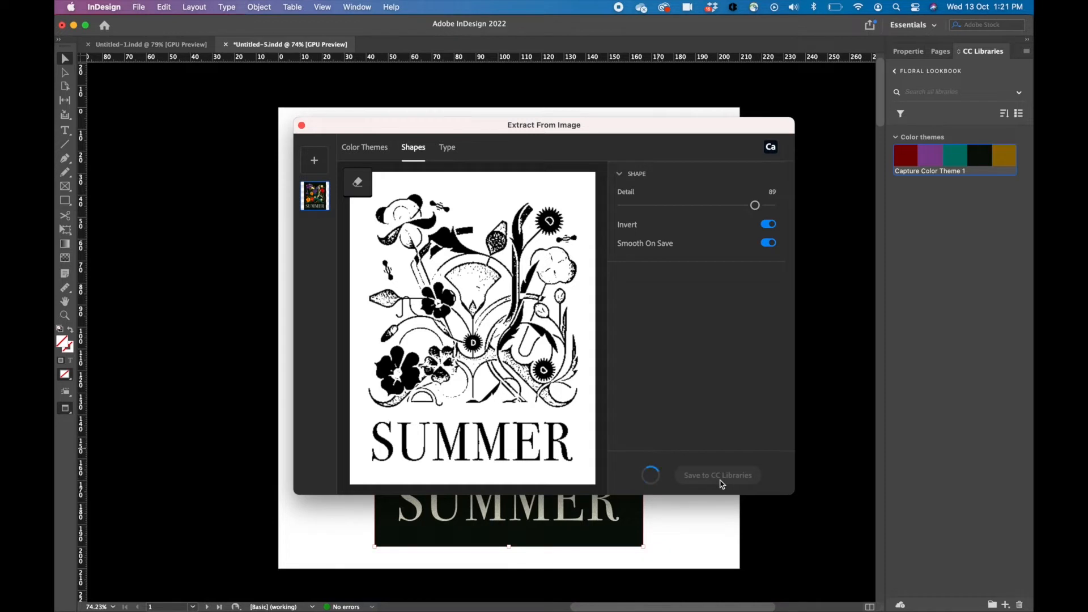
left_click(717, 475)
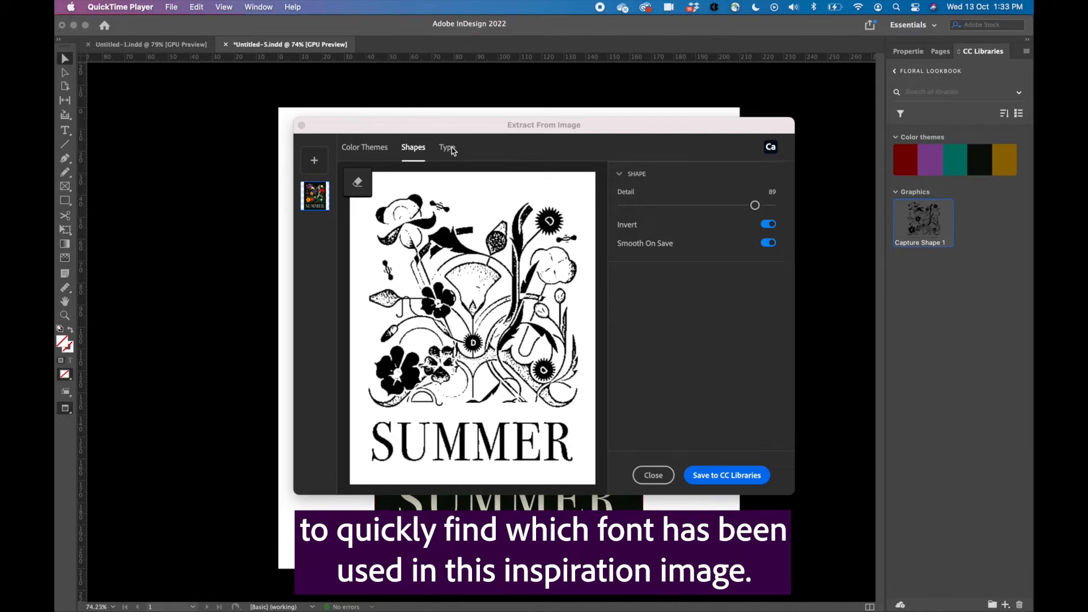
Find Bodoni URW fonts similar to the SUMMER lettering and preview them with 'FLORAL'
left_click(446, 147)
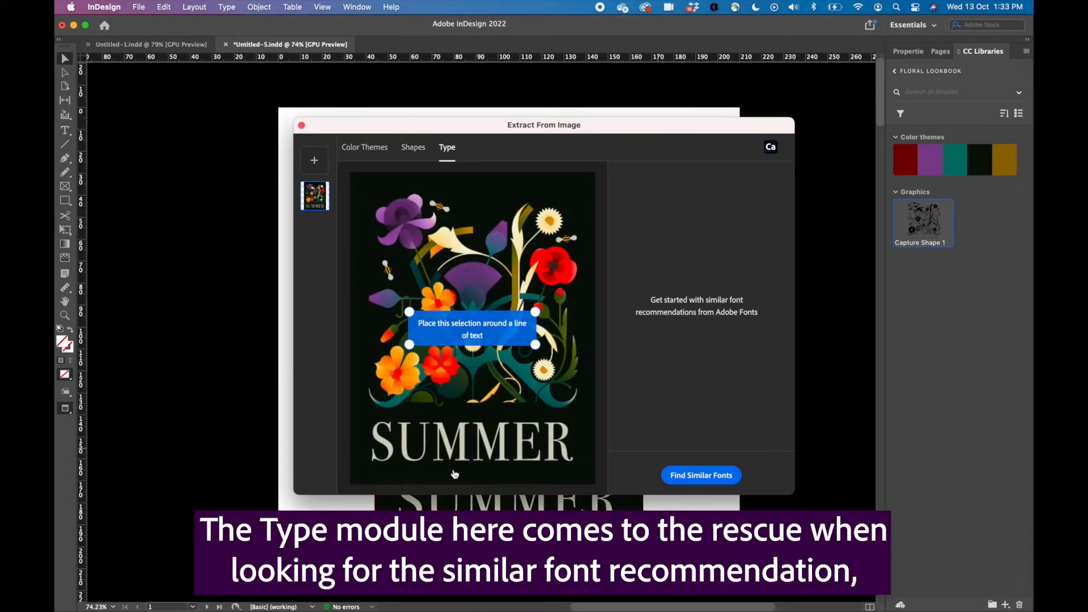
mouse_move(535, 467)
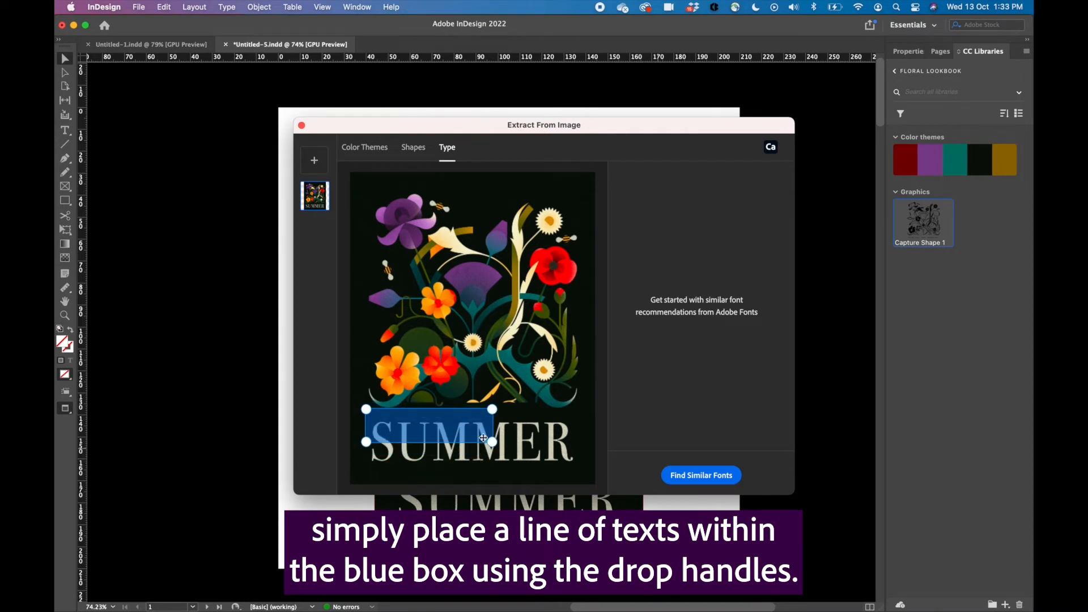
left_click_drag(492, 441, 579, 470)
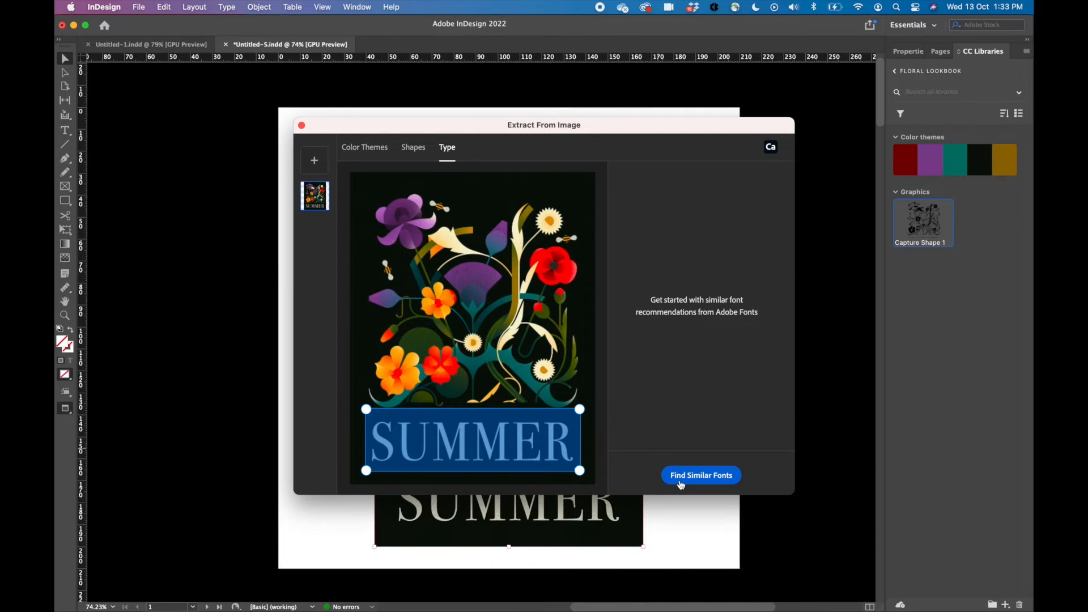
left_click(701, 475)
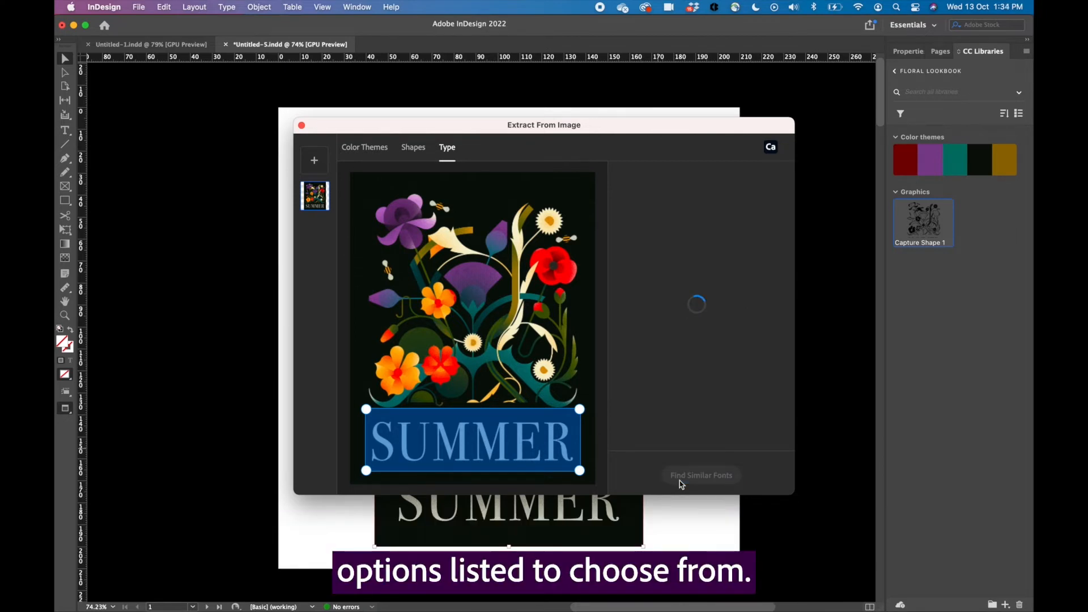
left_click(701, 475)
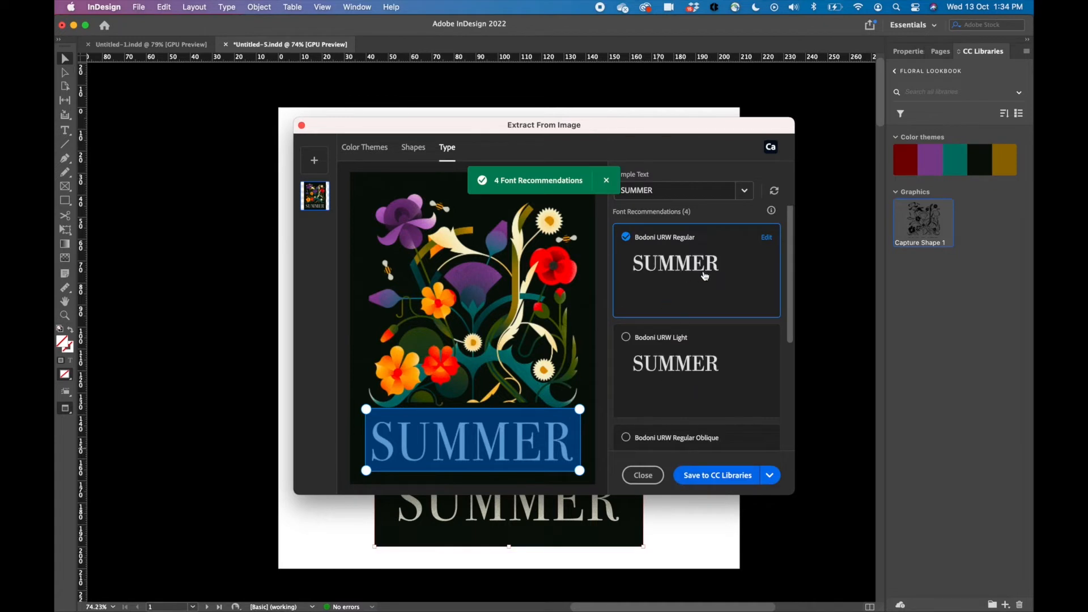
scroll("down", 3)
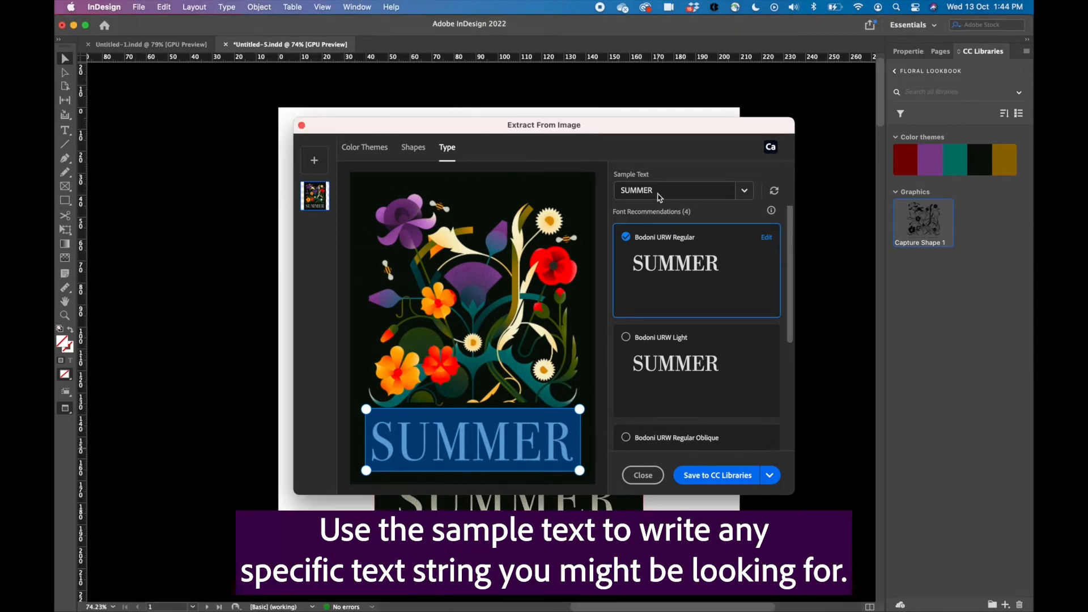
type("FLORAL")
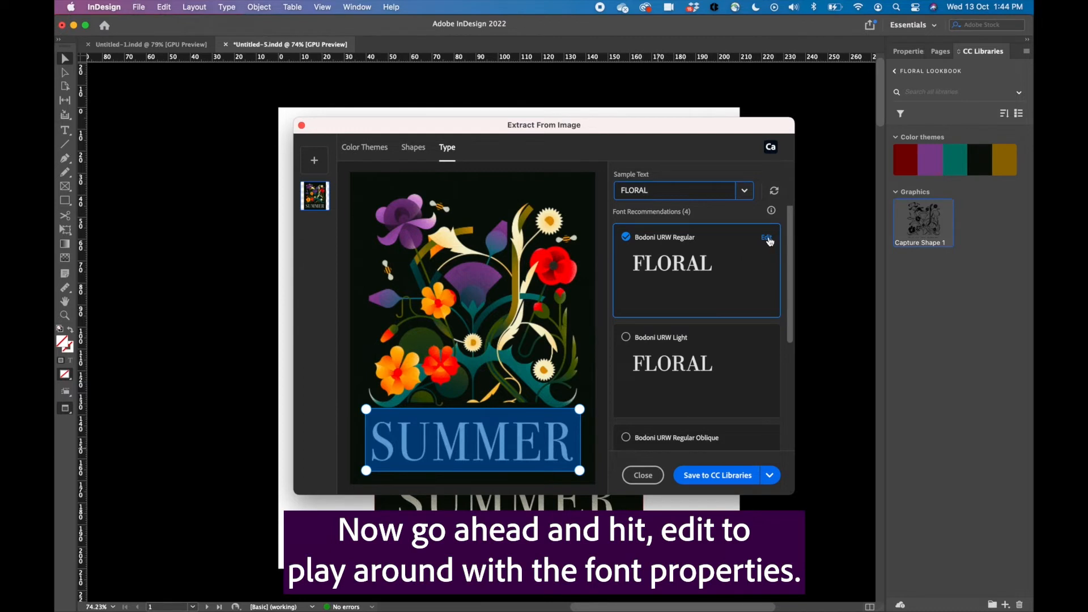
Set Bodoni URW to Medium weight at 74 pt and save it as a library character style
left_click(765, 238)
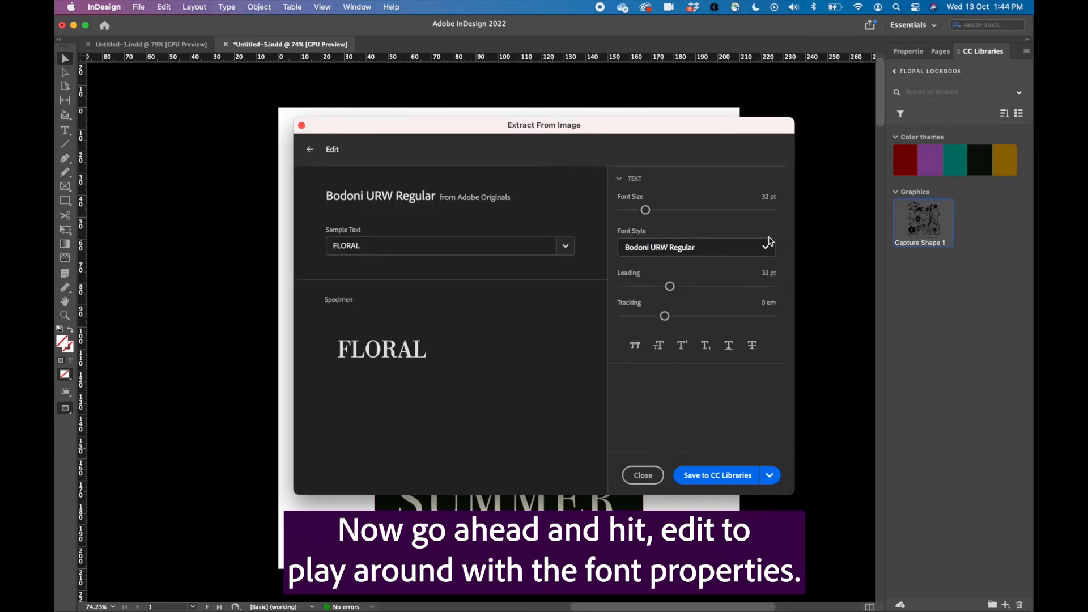
left_click_drag(645, 210, 674, 209)
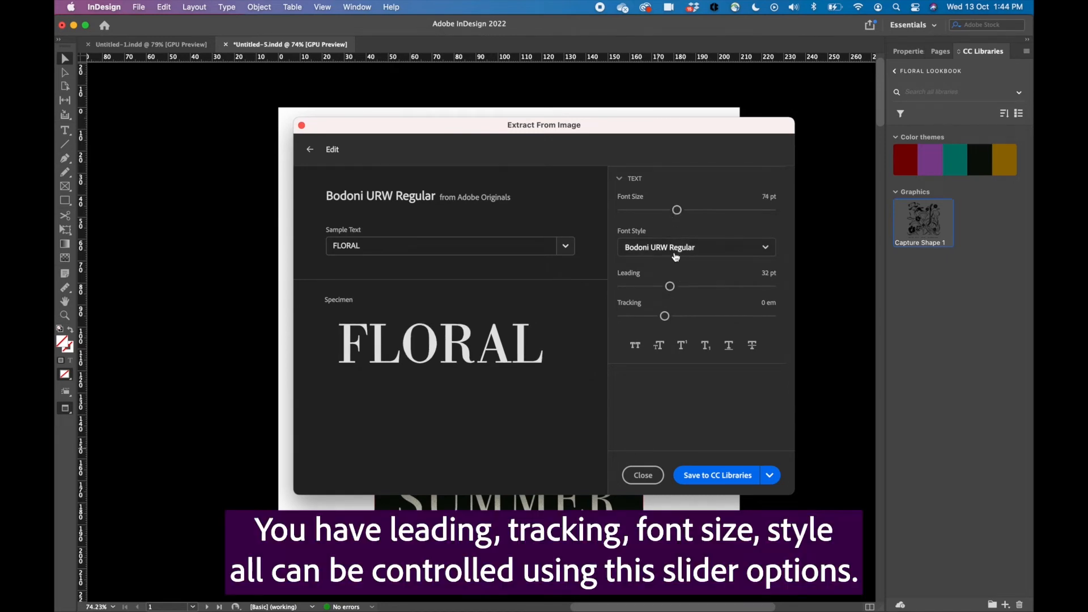
left_click(696, 247)
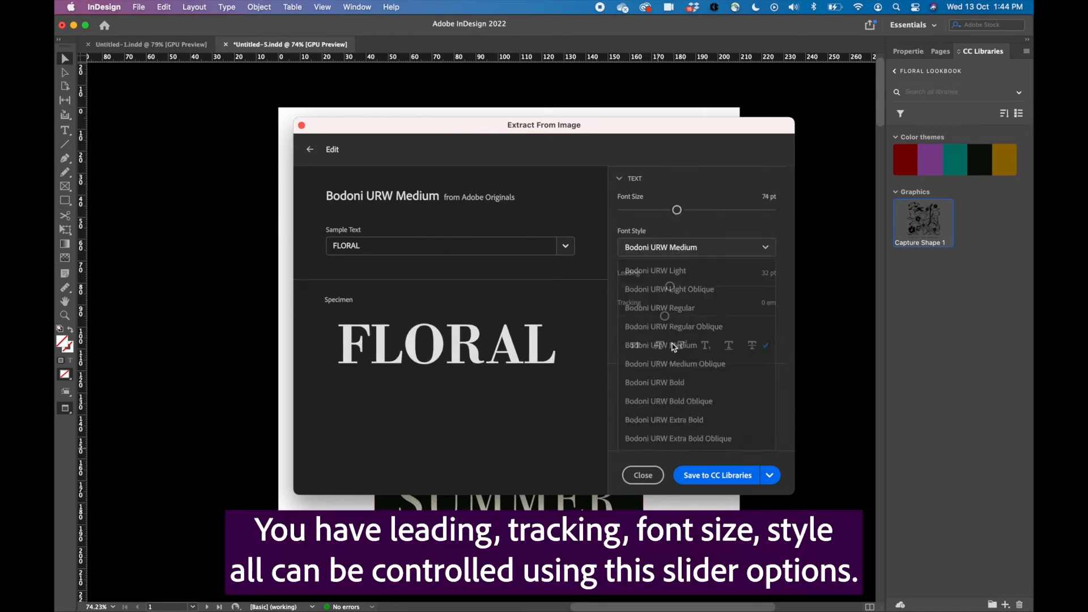
left_click(660, 345)
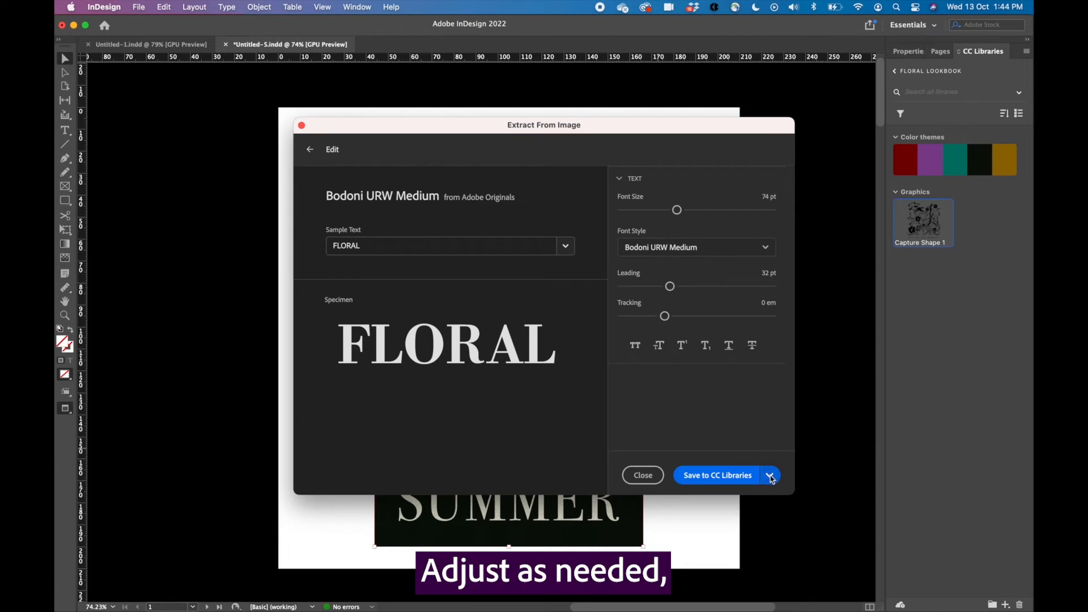
left_click(770, 475)
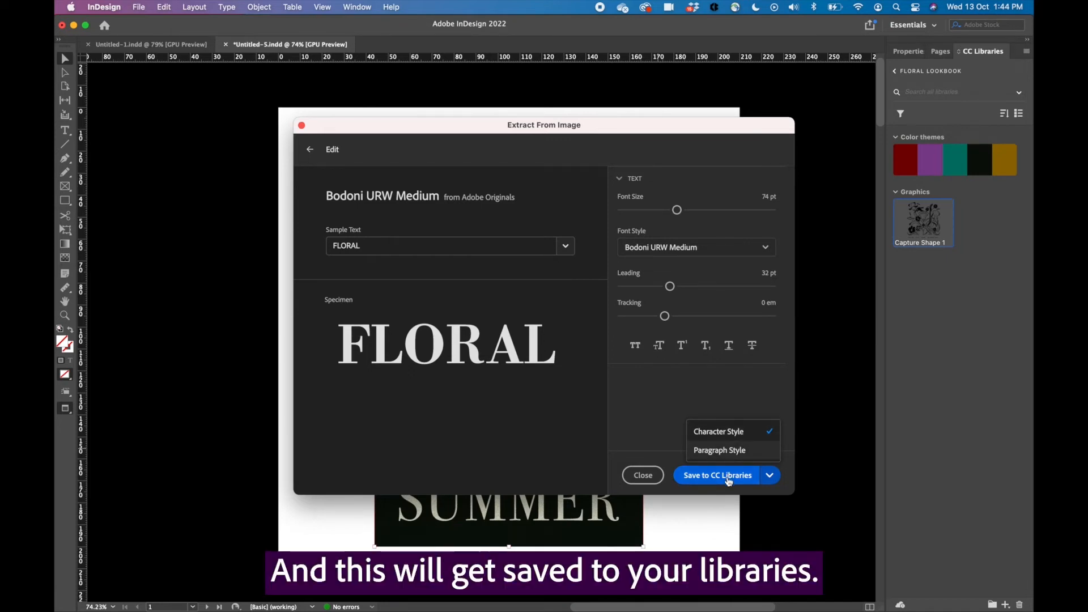
left_click(717, 475)
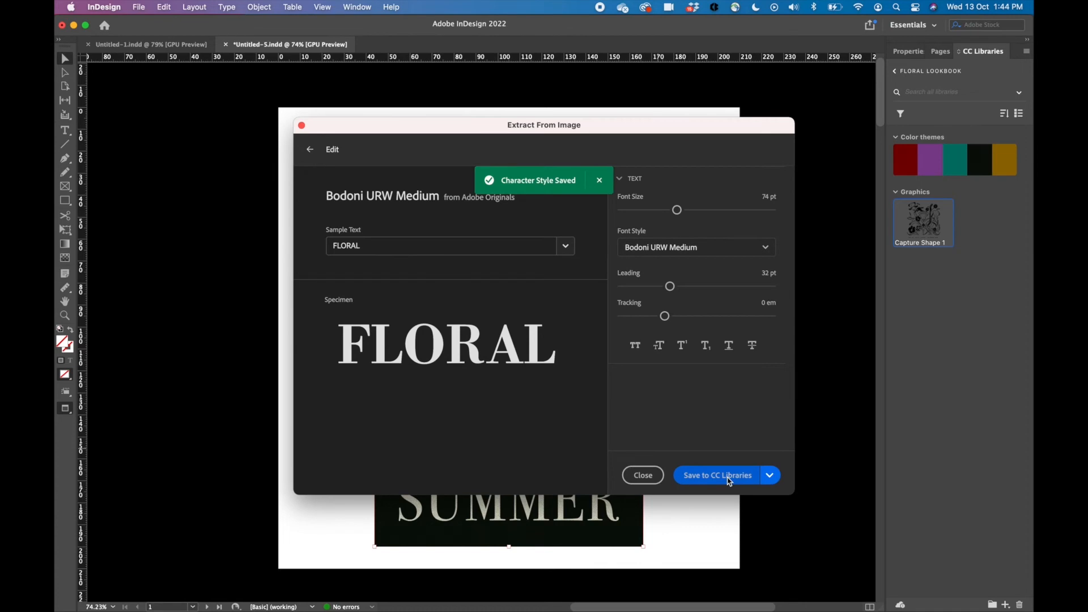
left_click(717, 475)
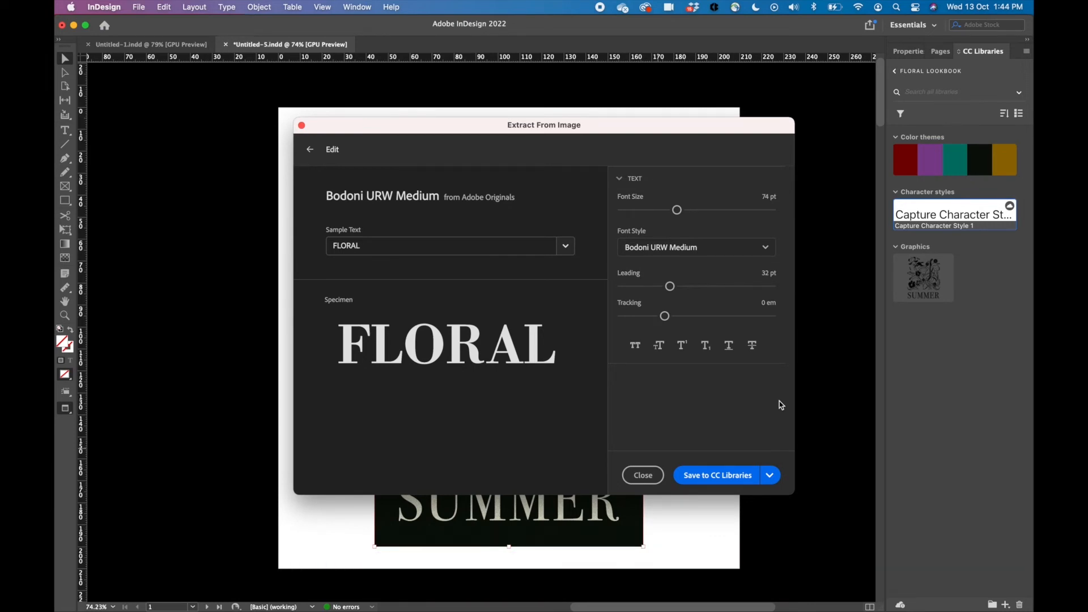
left_click(643, 475)
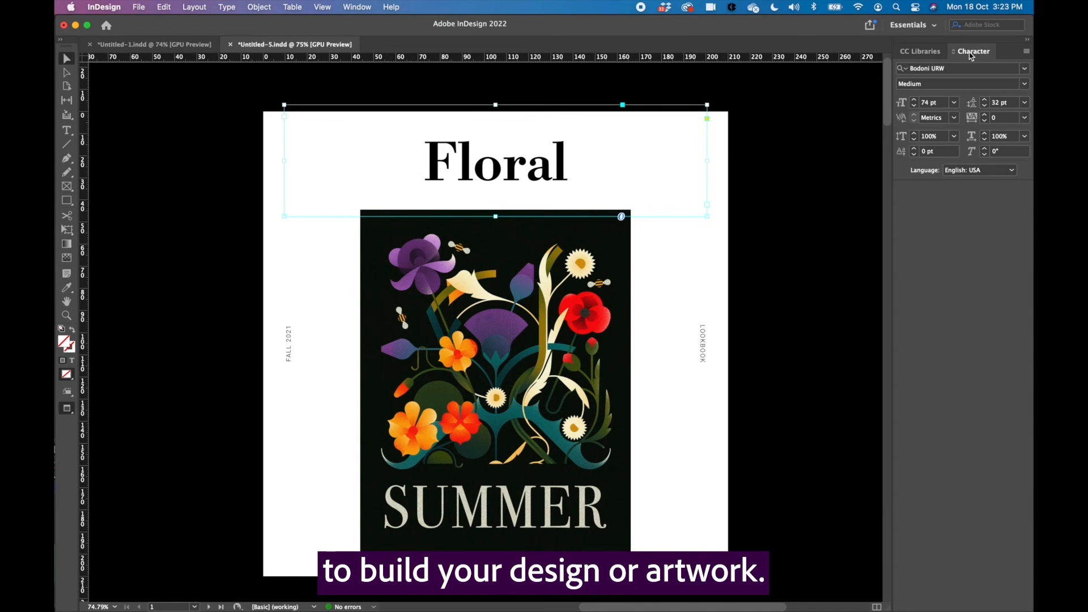
Style the Floral heading, delete the inspiration image, and draw an empty frame in its place
left_click(933, 103)
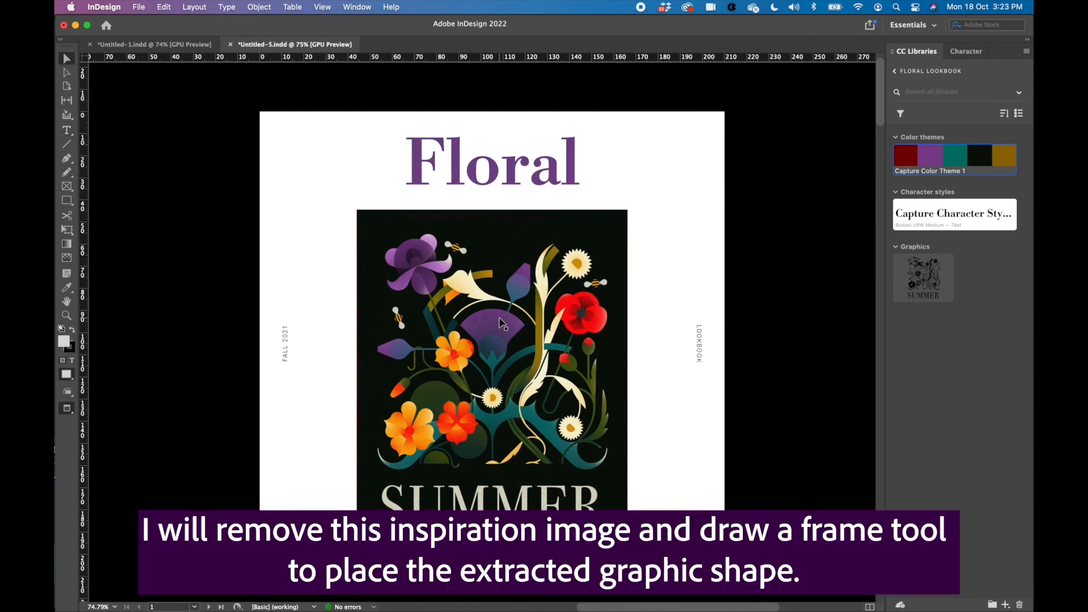
left_click(496, 327)
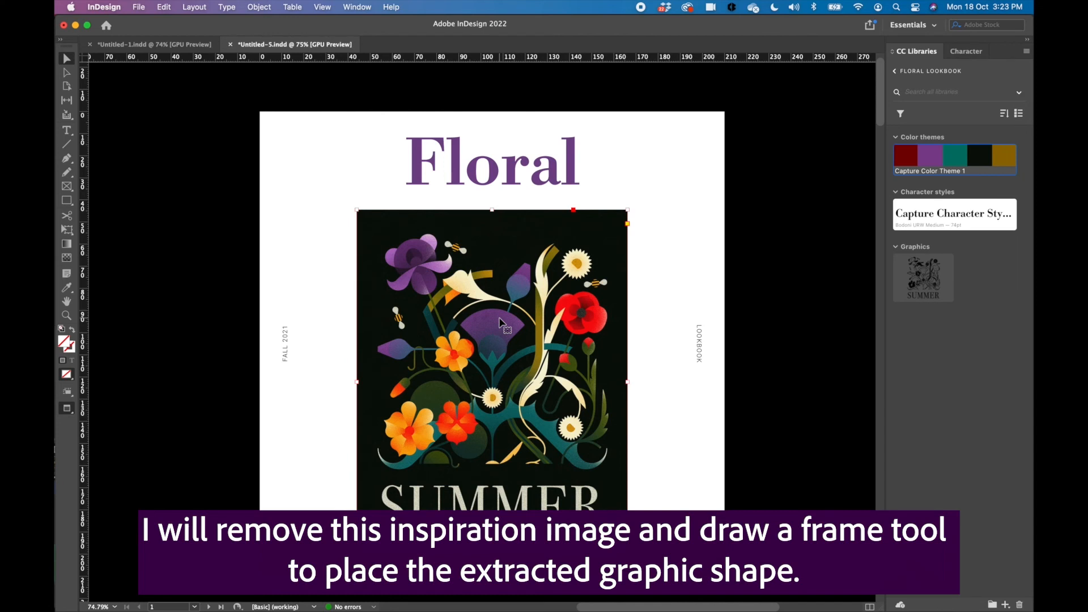
key("Delete")
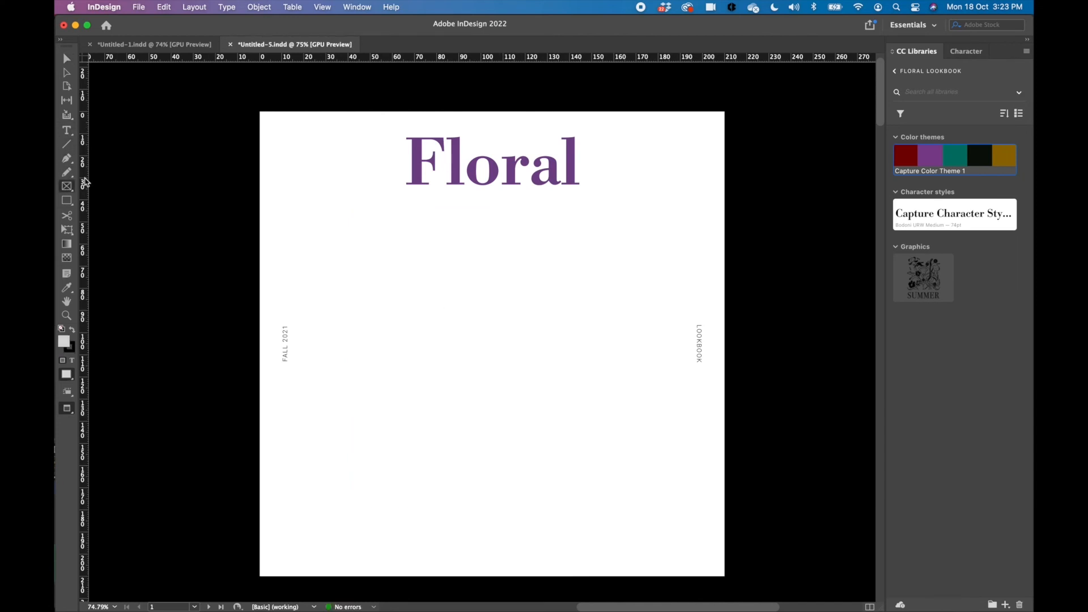
left_click_drag(359, 223, 623, 513)
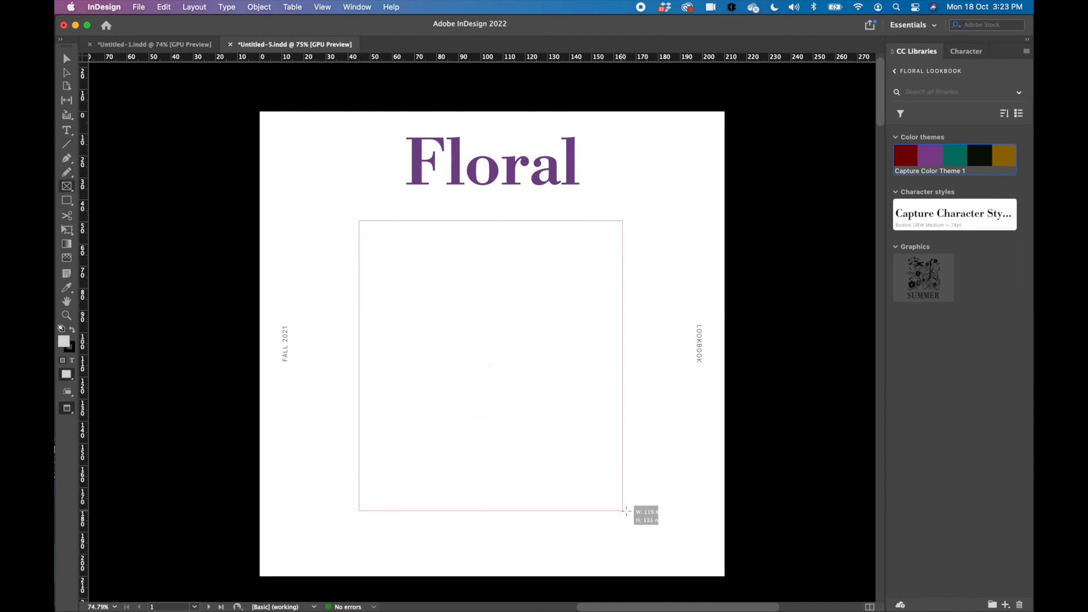